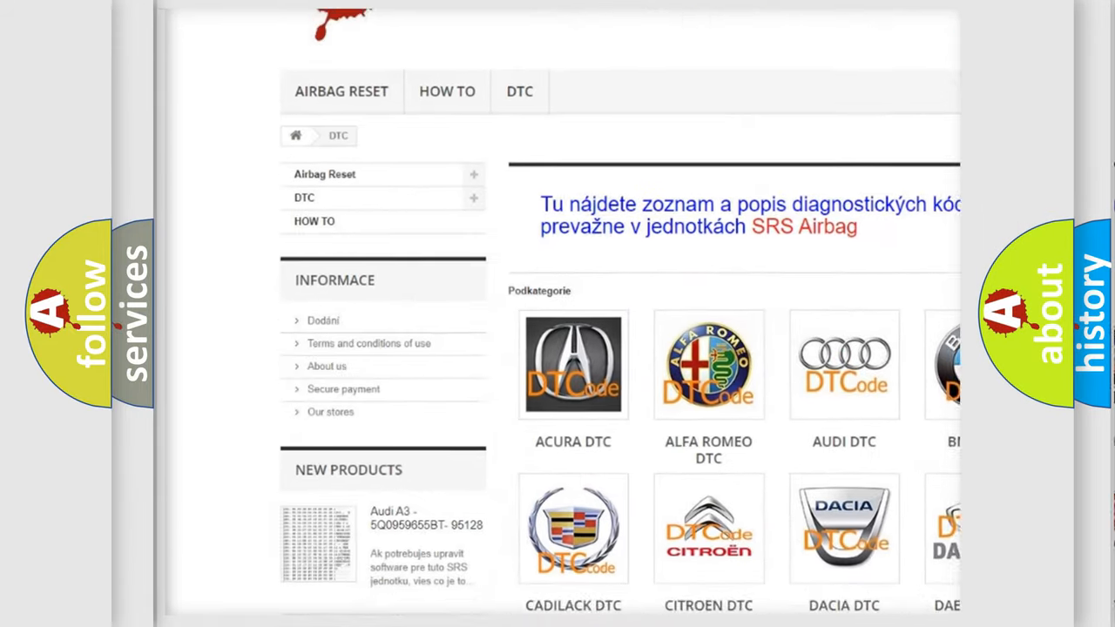
{"action": "scroll", "scroll_direction": "down", "scroll_amount": 3}
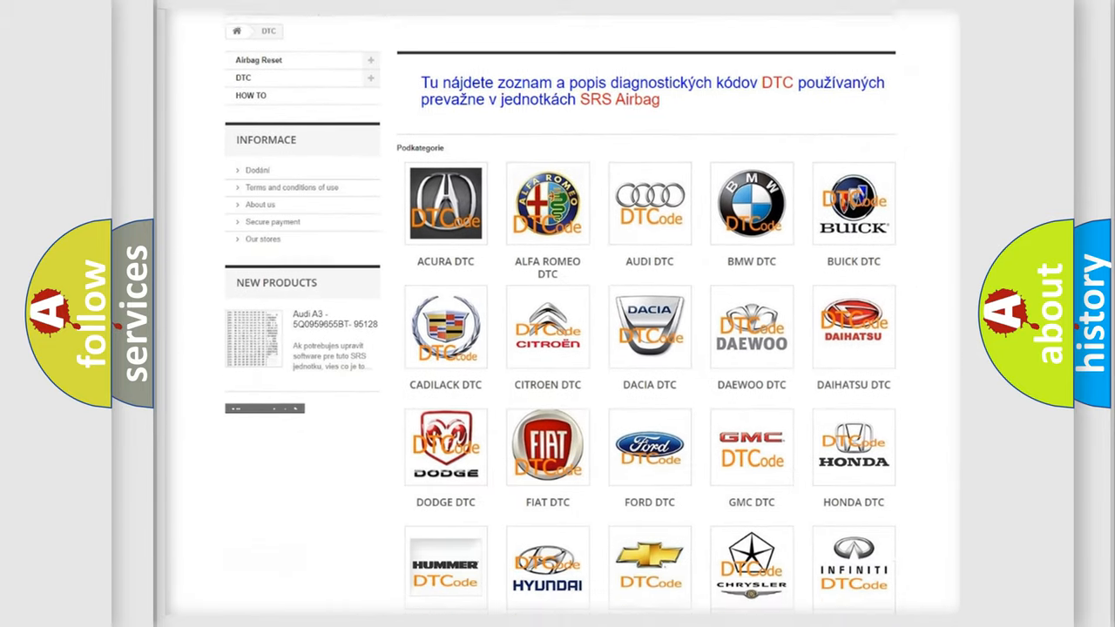
{"action": "scroll", "scroll_direction": "down", "scroll_amount": 3}
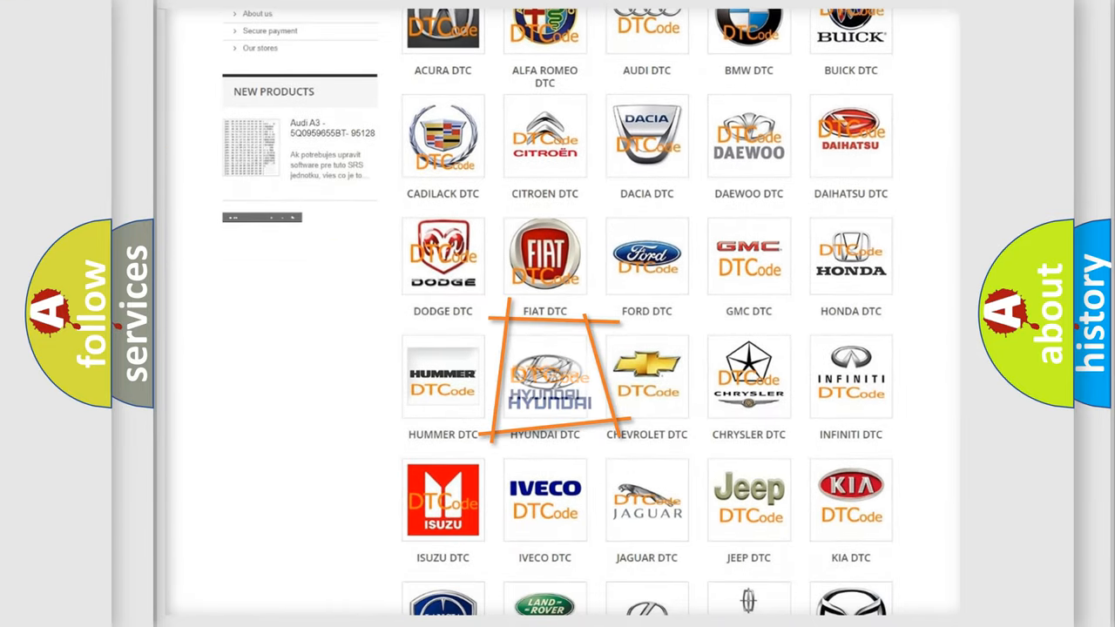